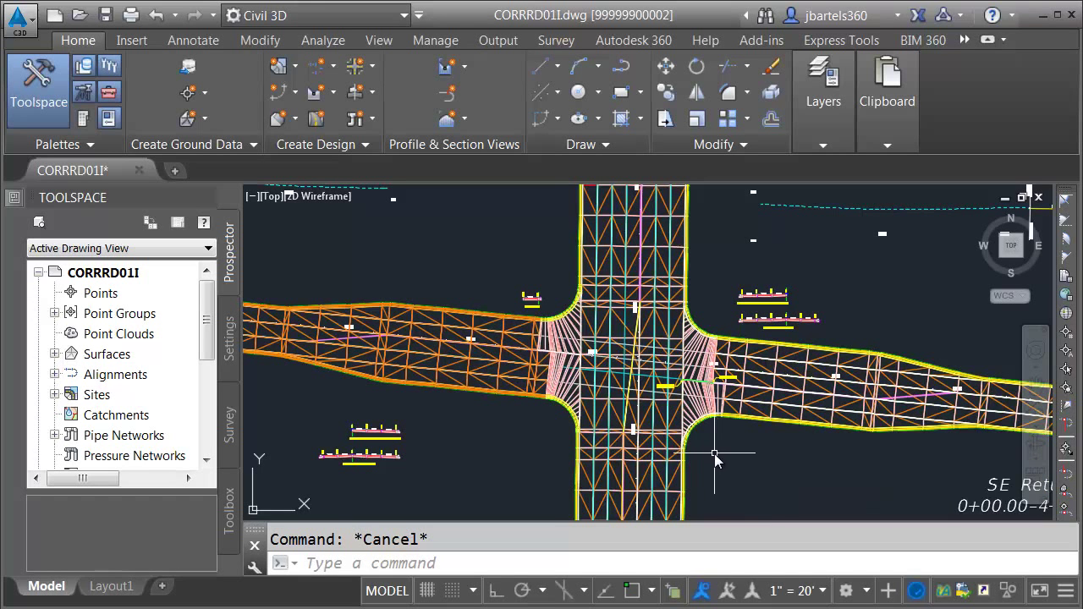
mouse_move(769, 369)
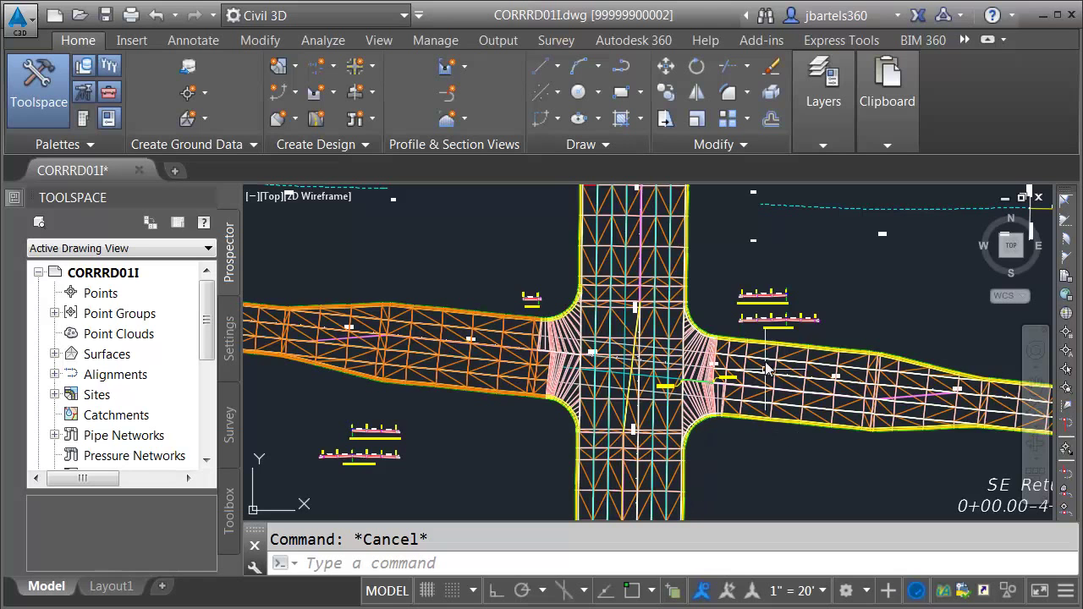
mouse_move(660, 470)
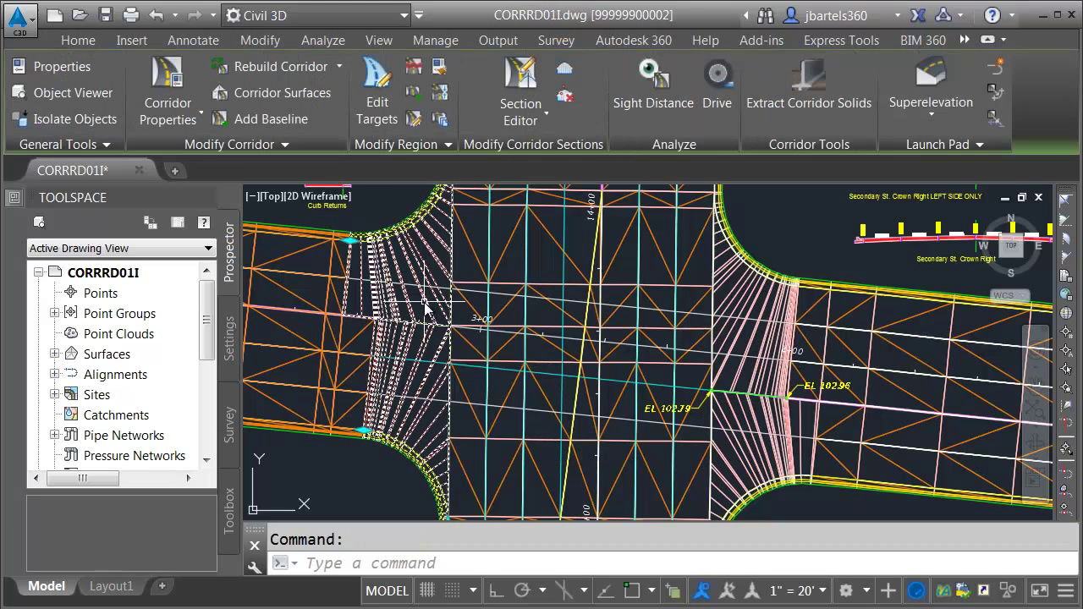
mouse_move(281, 92)
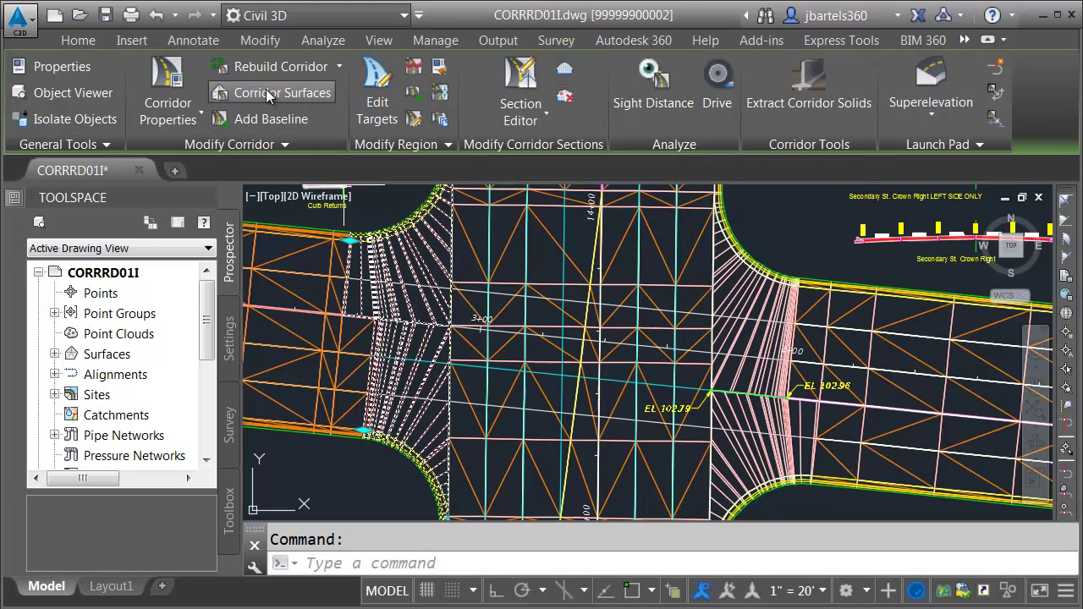
Step: Create a new corridor surface for the WEST BLEND and add the Top links to it
click(281, 91)
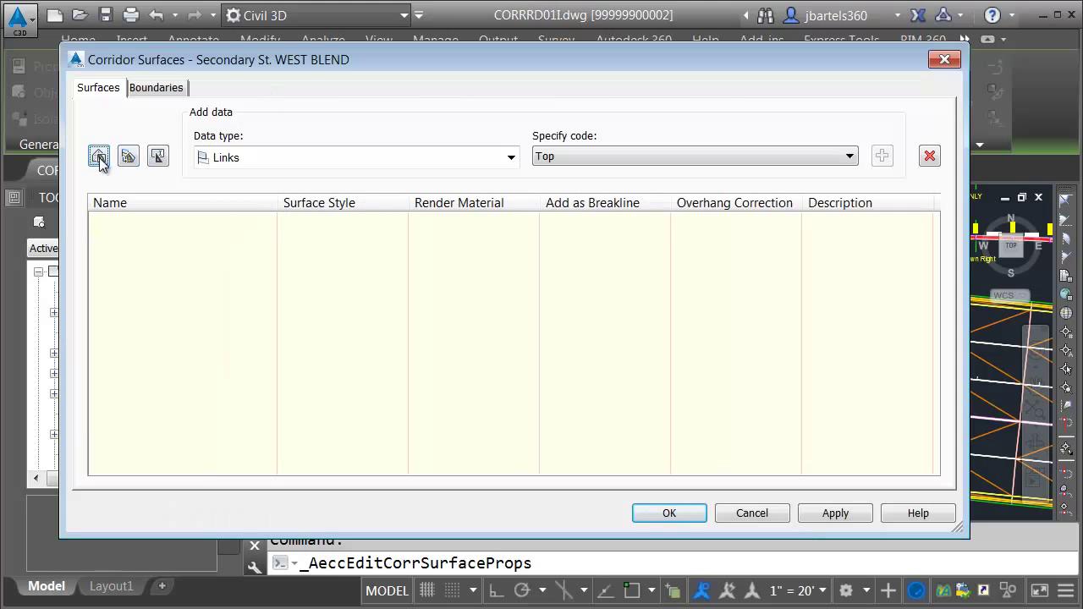
click(99, 156)
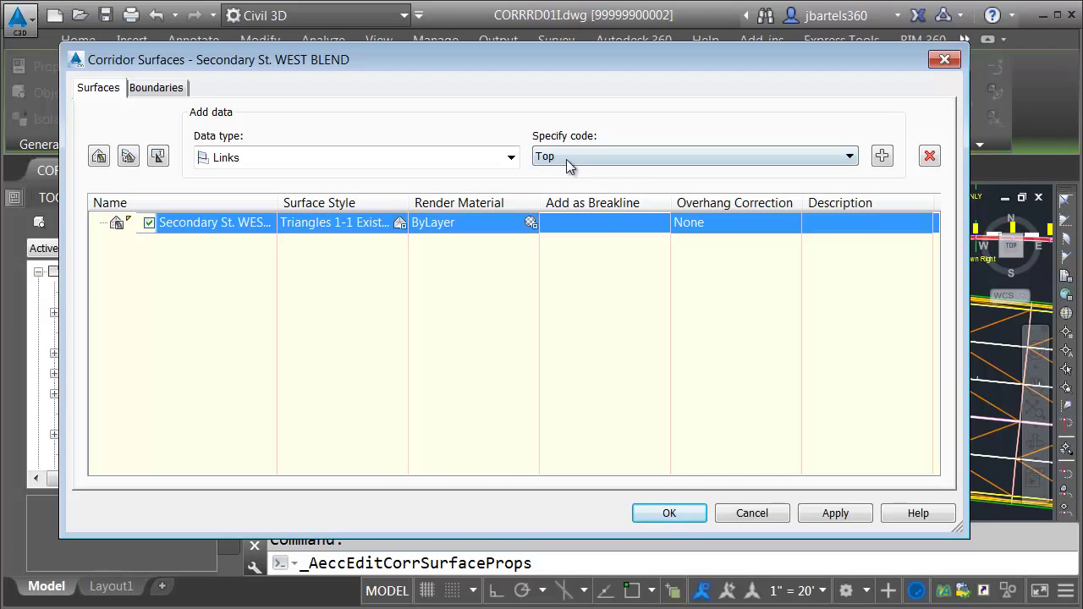
click(882, 156)
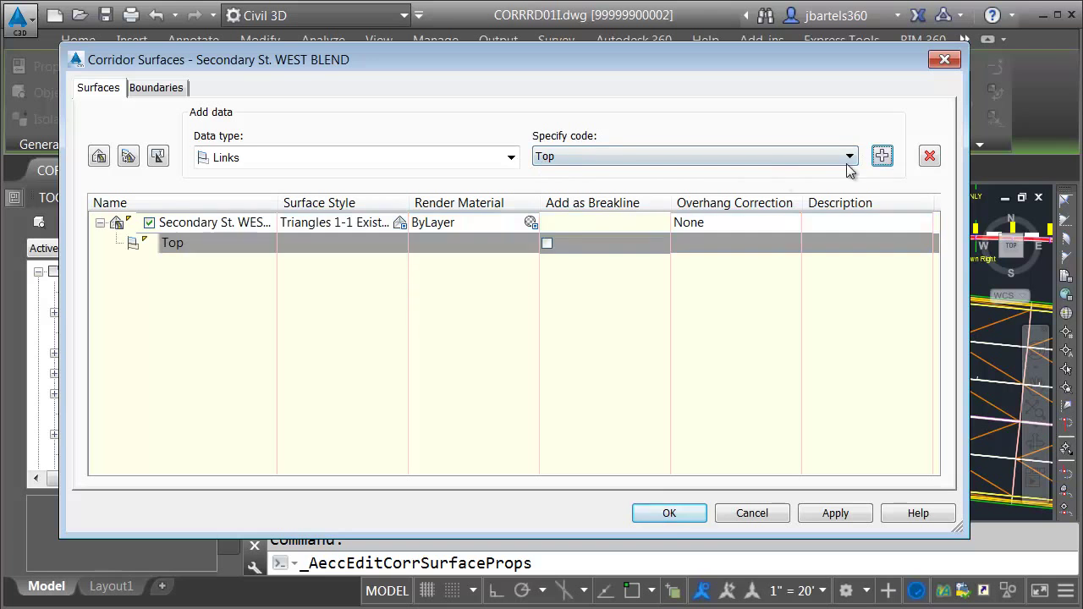
click(548, 243)
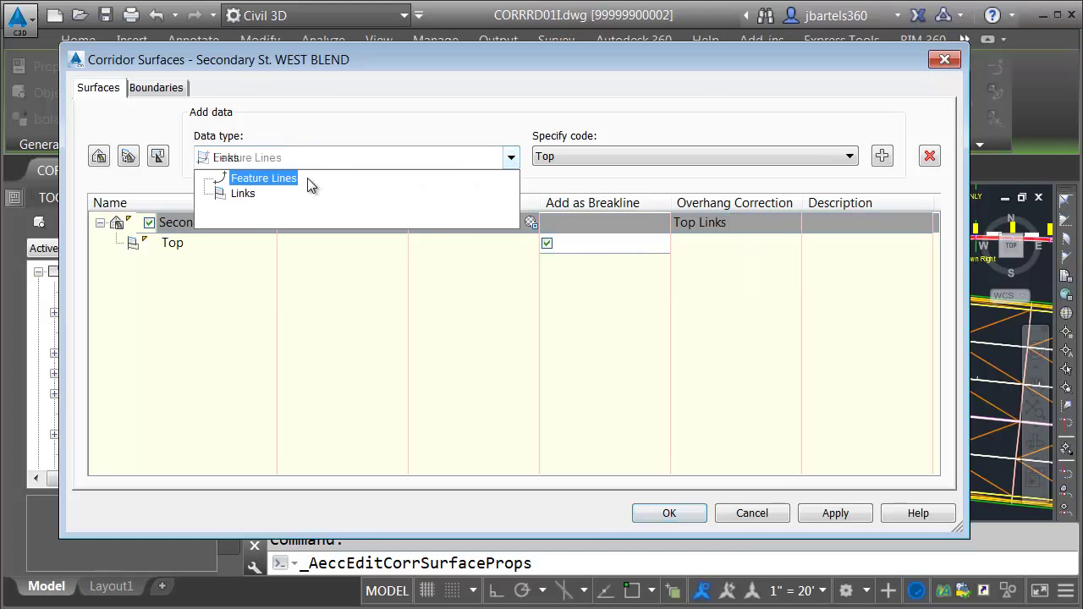
Step: Add the Back_Curb, Face_Curb, Flowline_Gutter and Flange feature lines to the surface
click(265, 178)
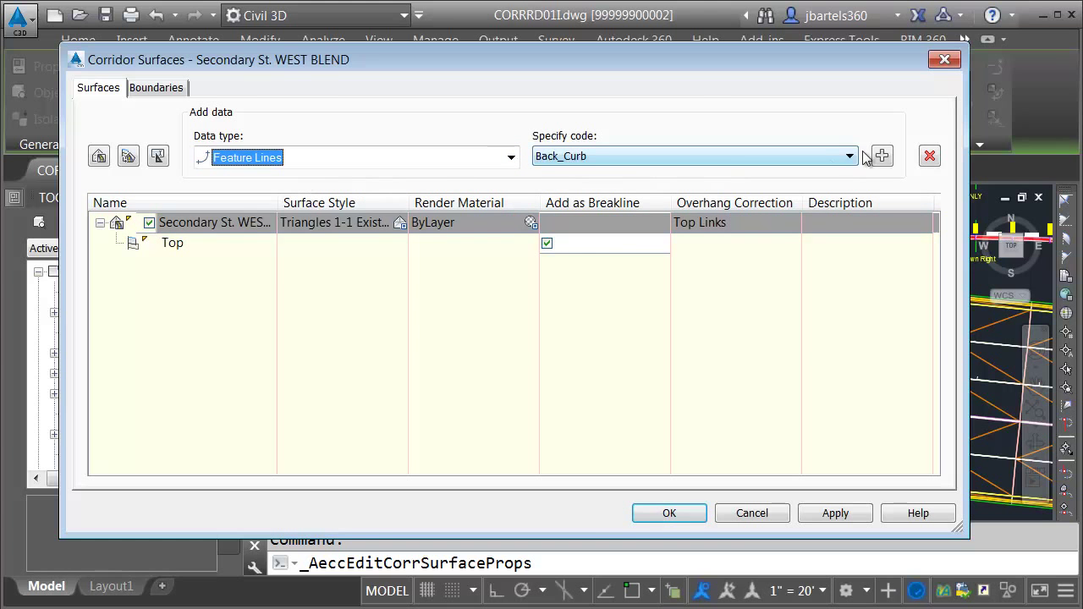
click(850, 156)
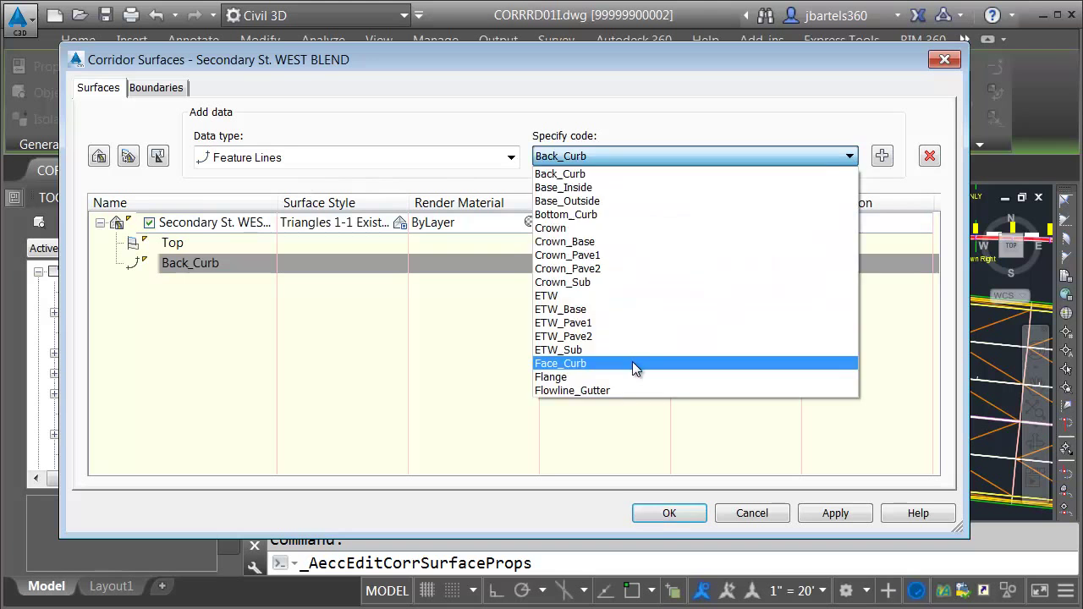
click(561, 362)
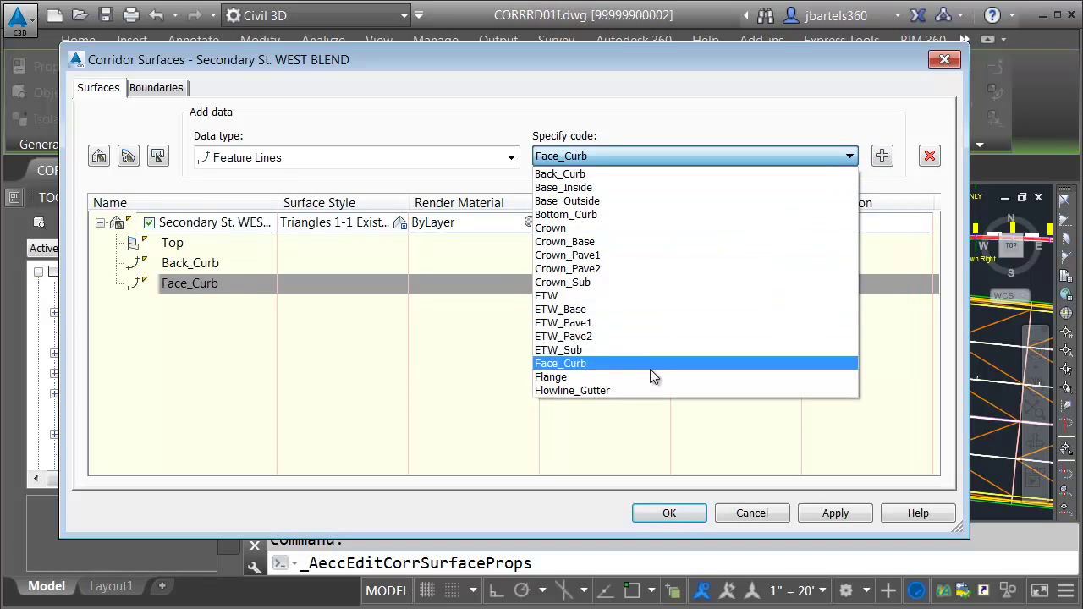
click(572, 390)
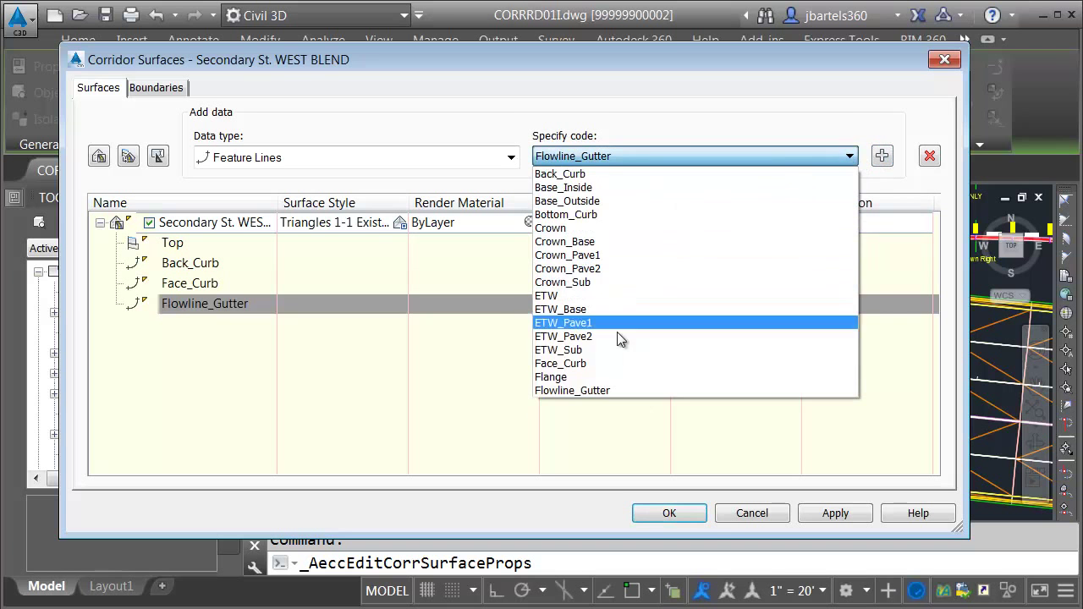
click(552, 376)
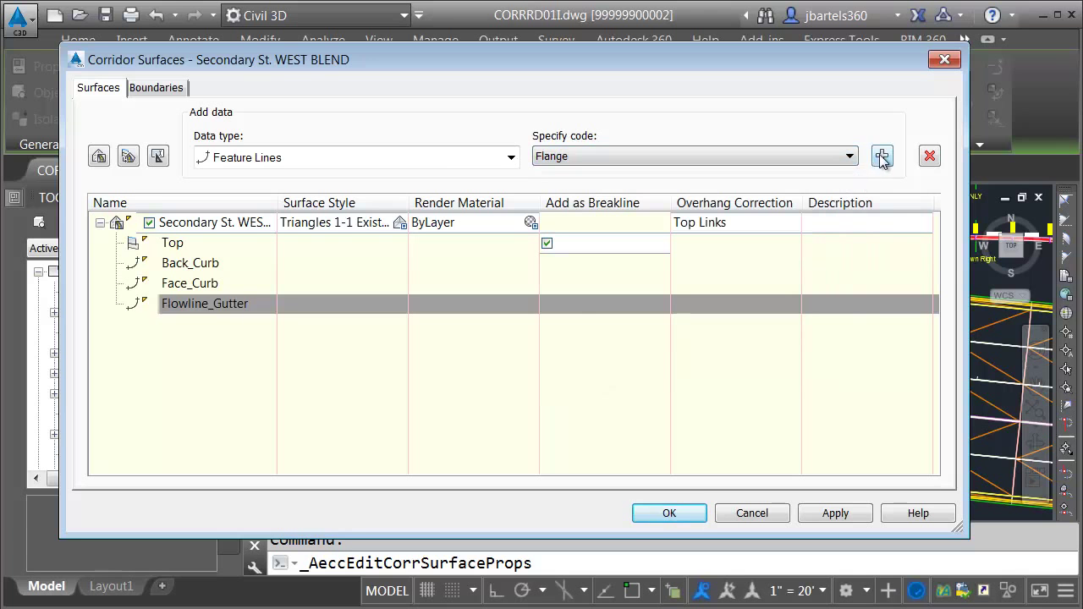
click(156, 88)
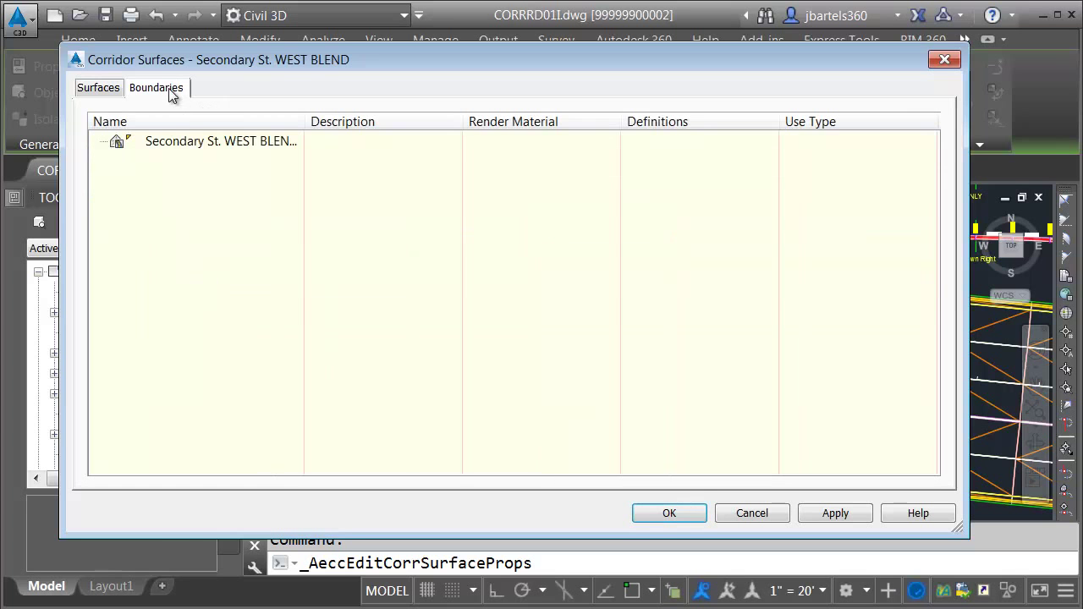
Step: Set the corridor extents as the outer boundary of the west blend surface
right_click(220, 140)
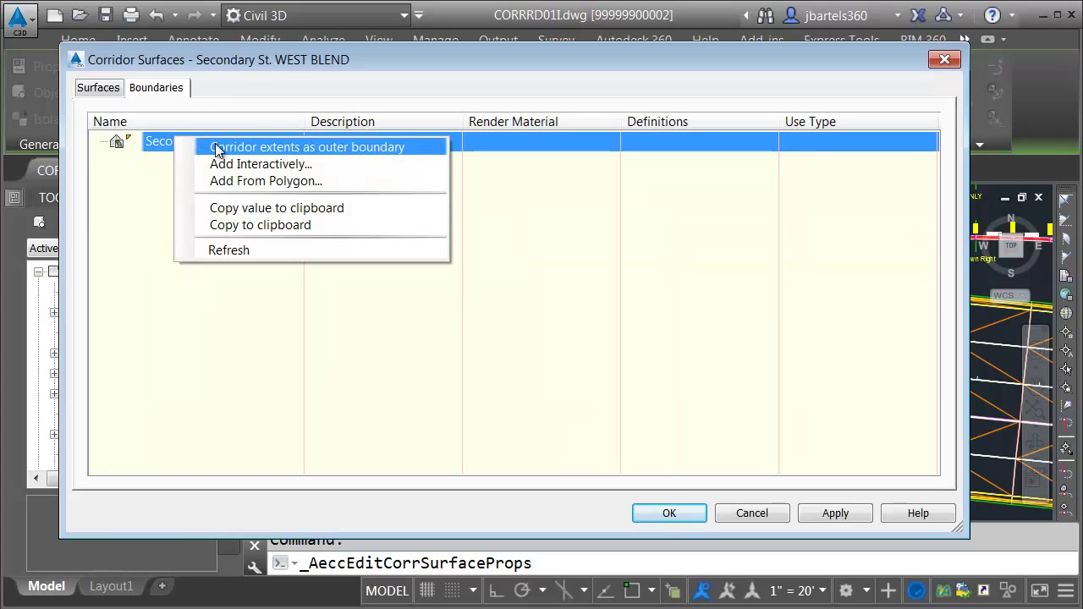
click(309, 146)
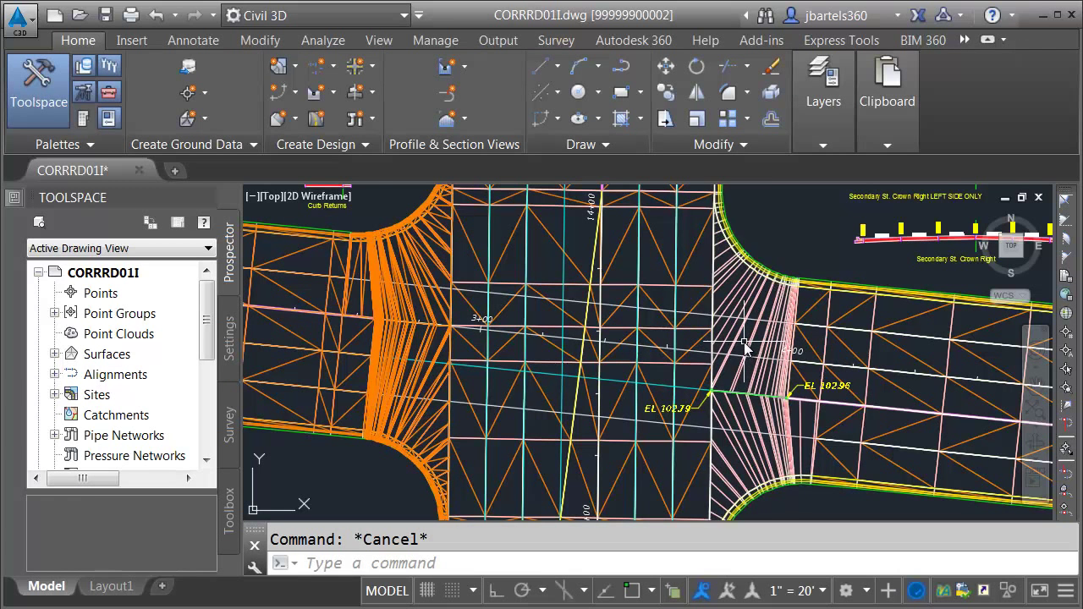
Step: Create an EAST Blend corridor surface with Triangles 1-1 Existing style and Top links
click(745, 347)
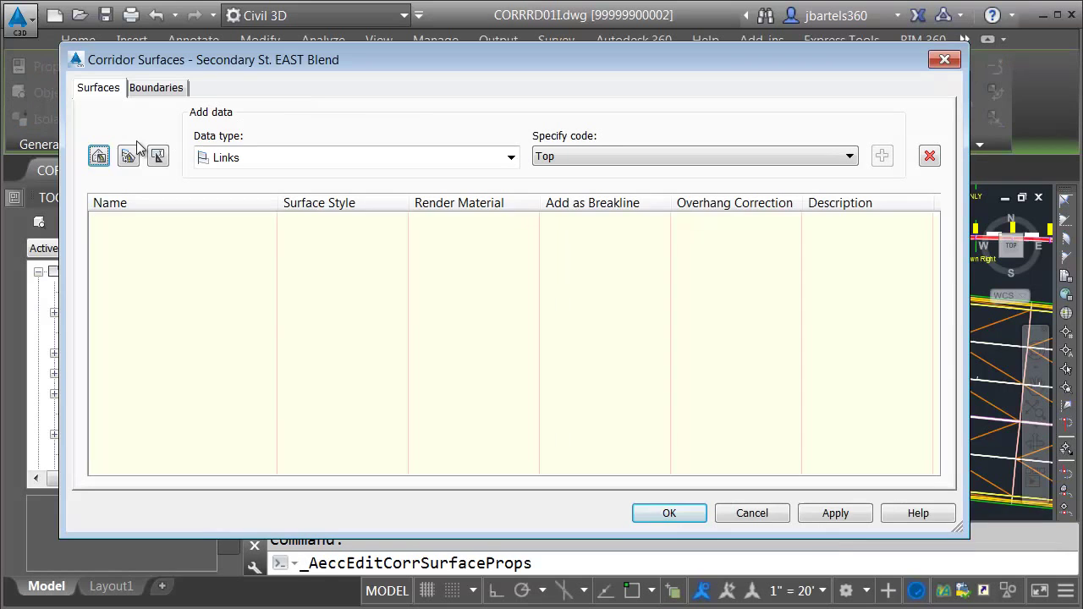
click(99, 156)
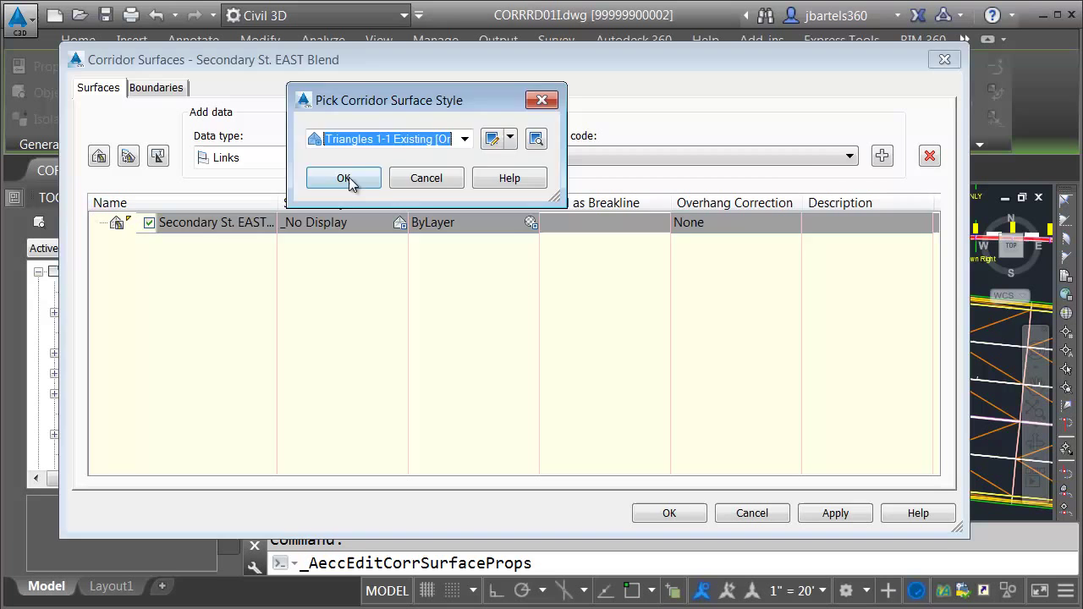
click(342, 178)
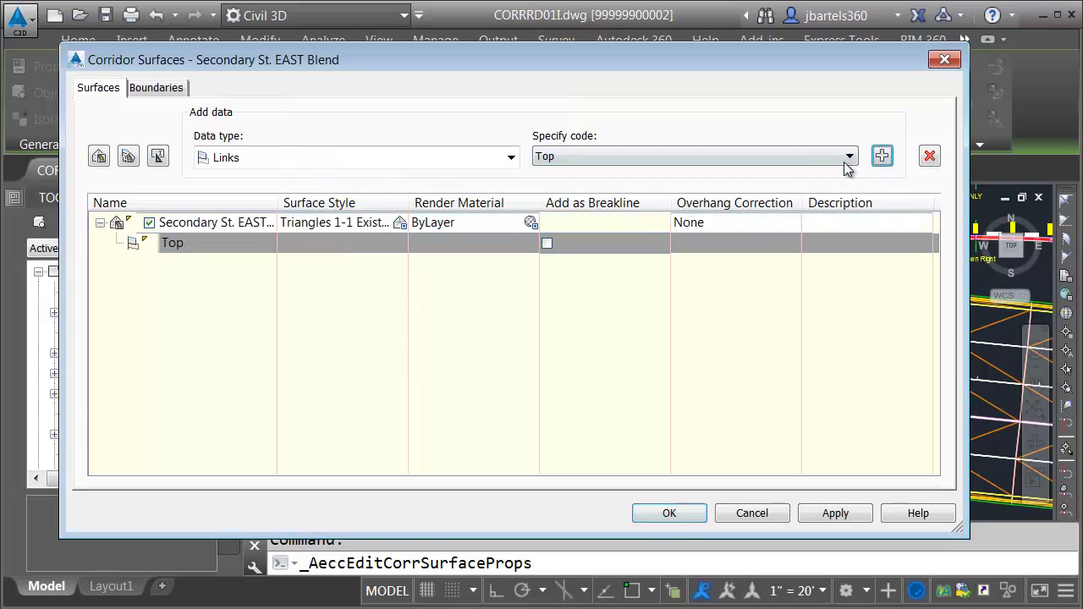
click(734, 223)
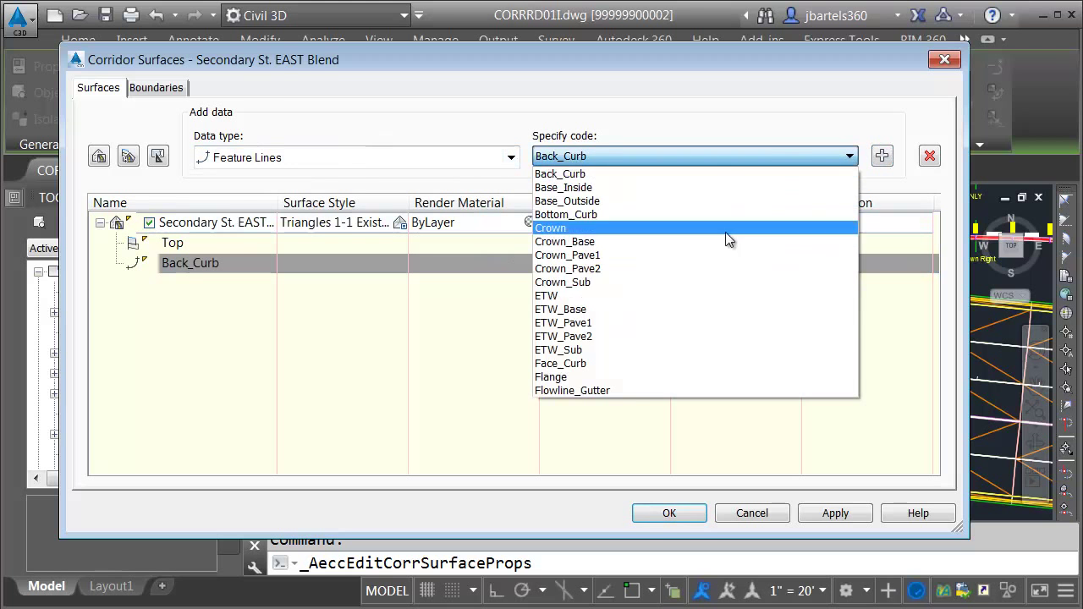
Step: Add the Face_Curb, Flange and Flowline_Gutter feature lines and select the surface for its boundary
click(560, 363)
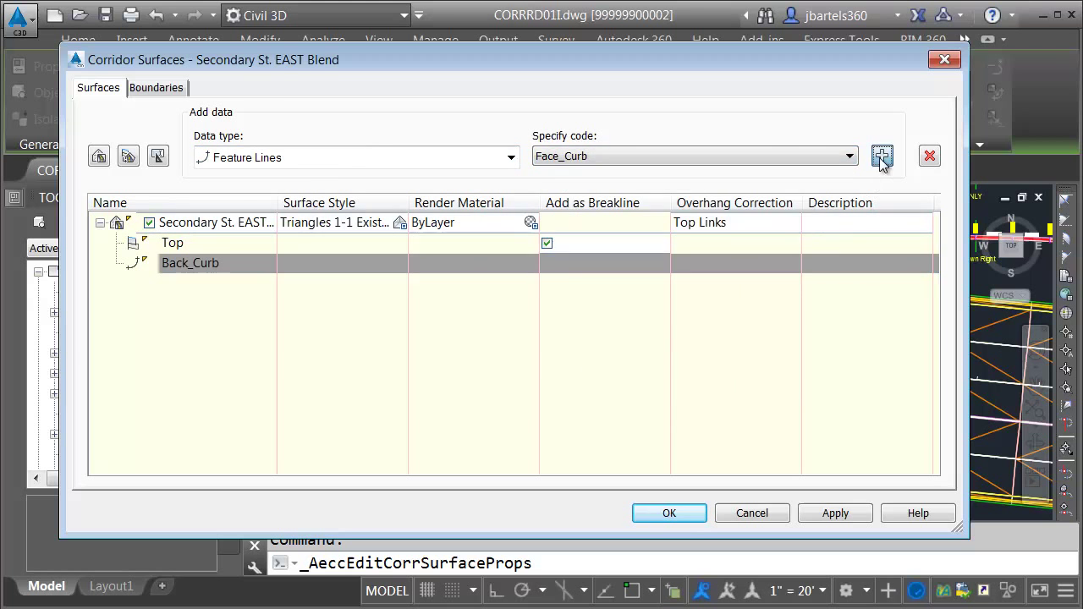
click(882, 156)
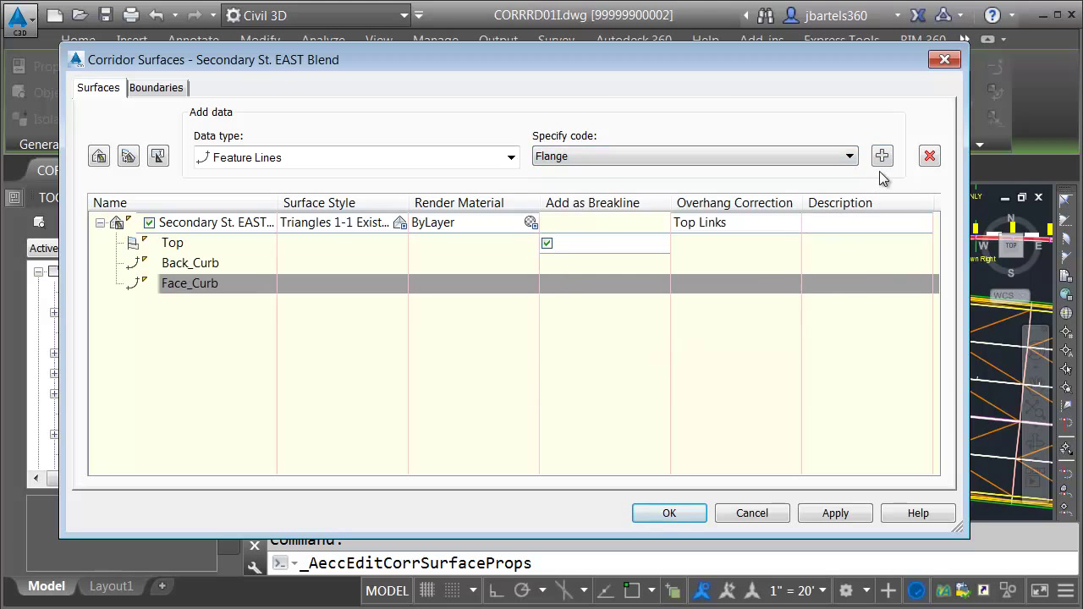
click(882, 156)
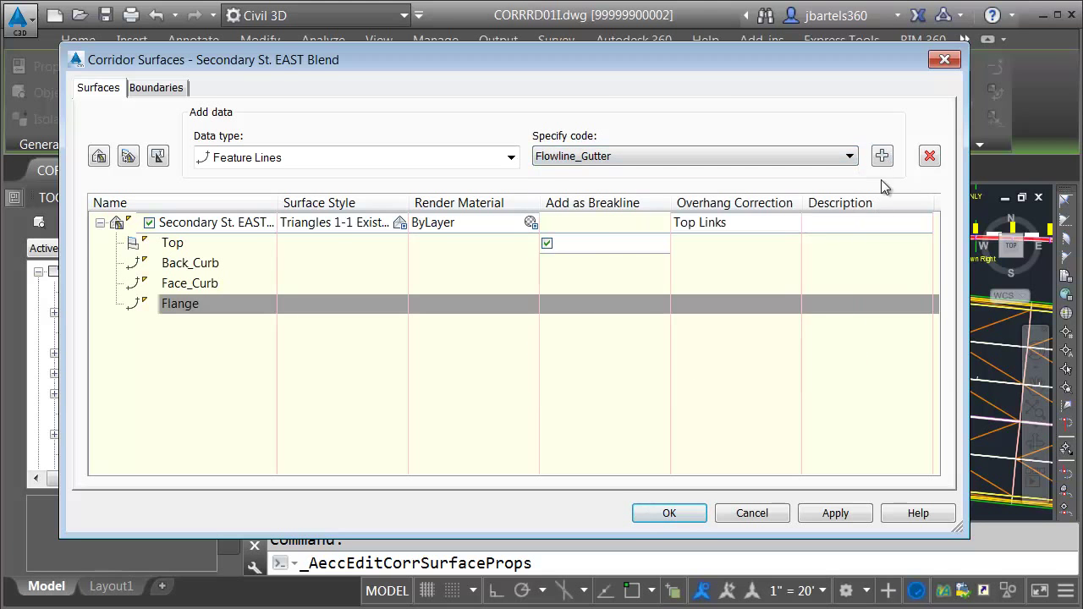
click(156, 88)
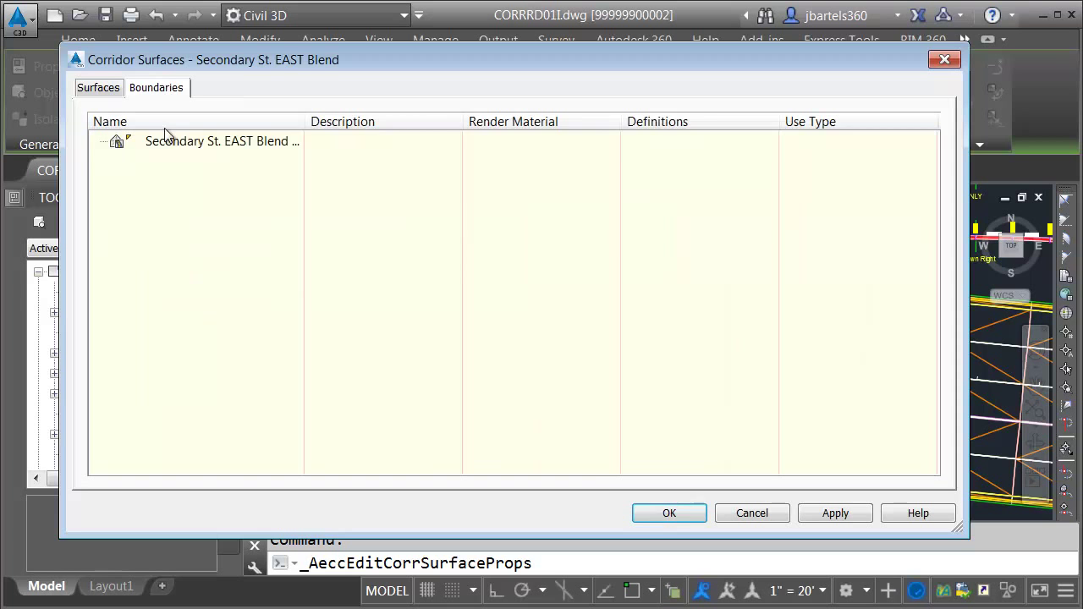
click(117, 142)
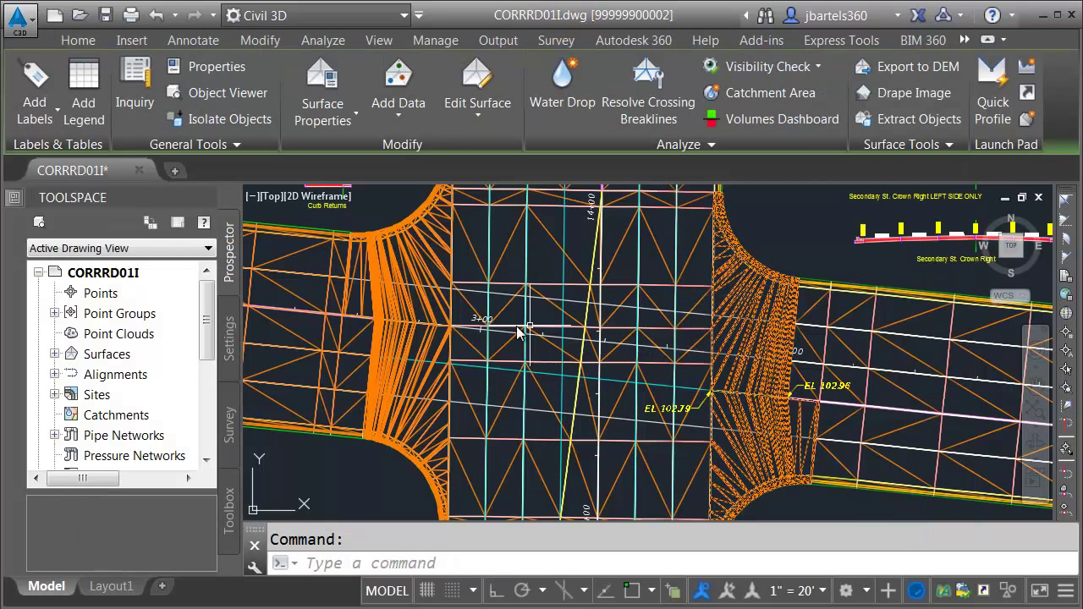
click(135, 102)
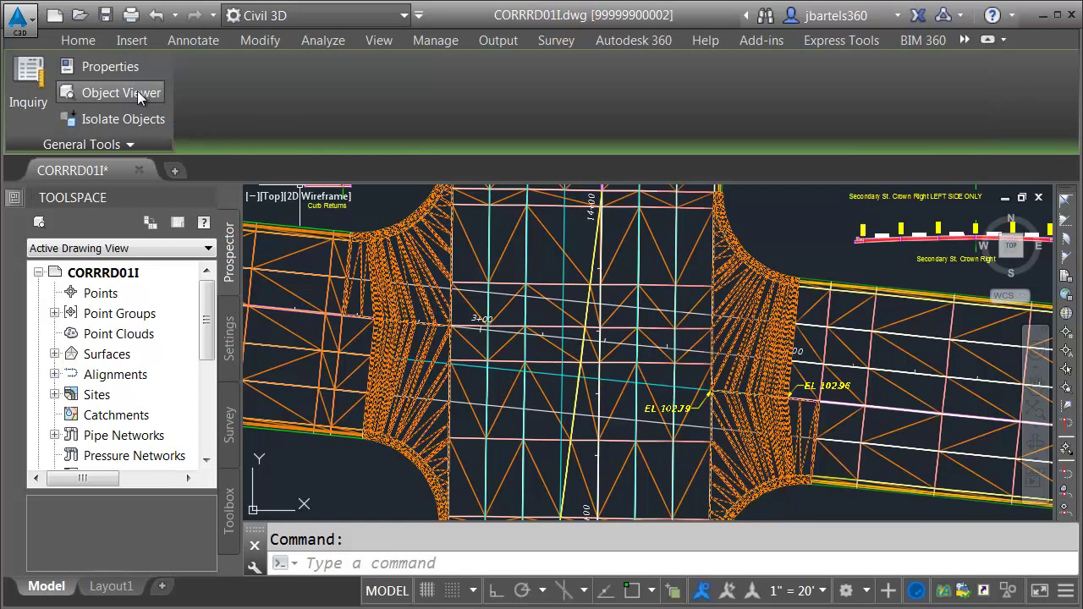
click(122, 91)
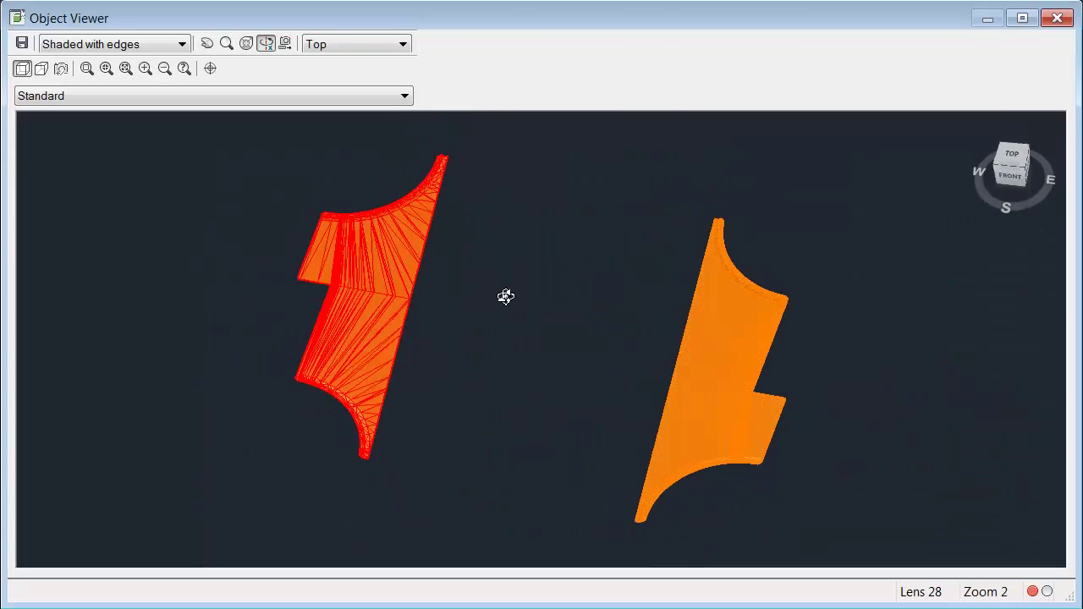
drag(504, 296, 562, 378)
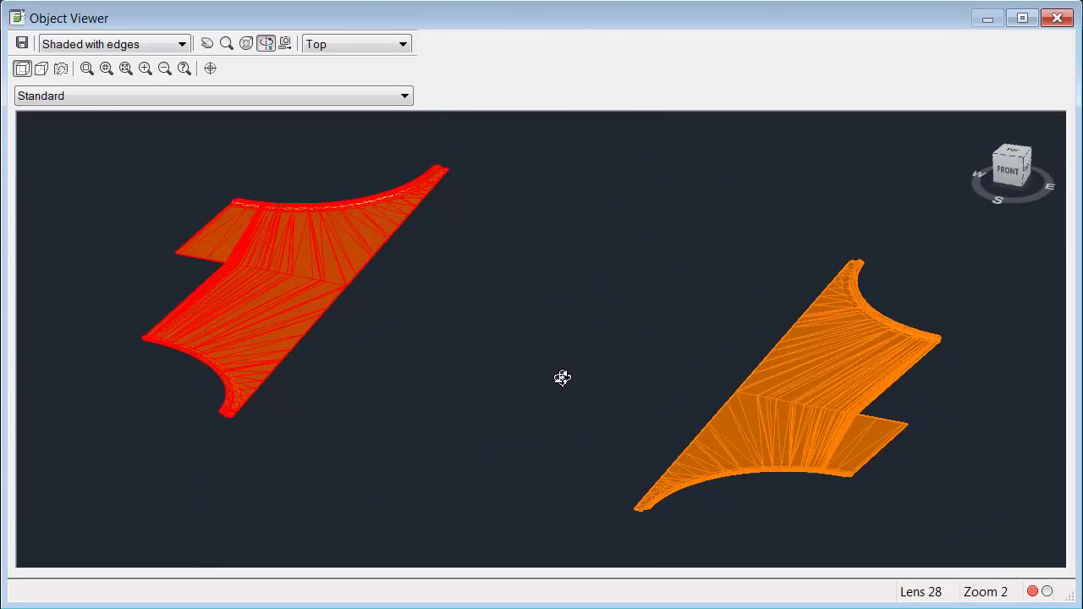
drag(562, 380, 413, 347)
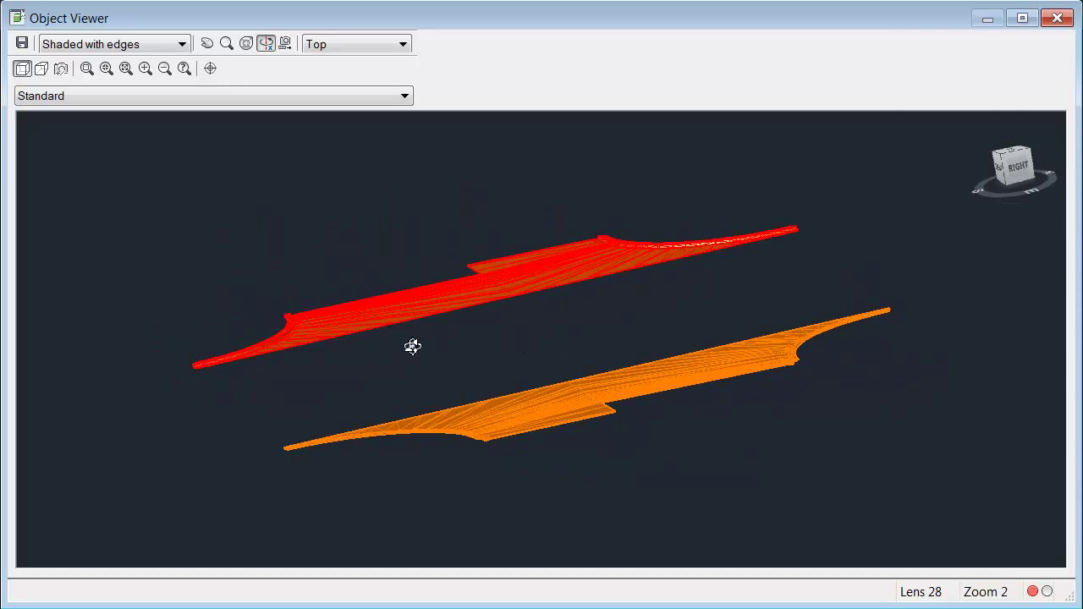
drag(413, 347, 515, 362)
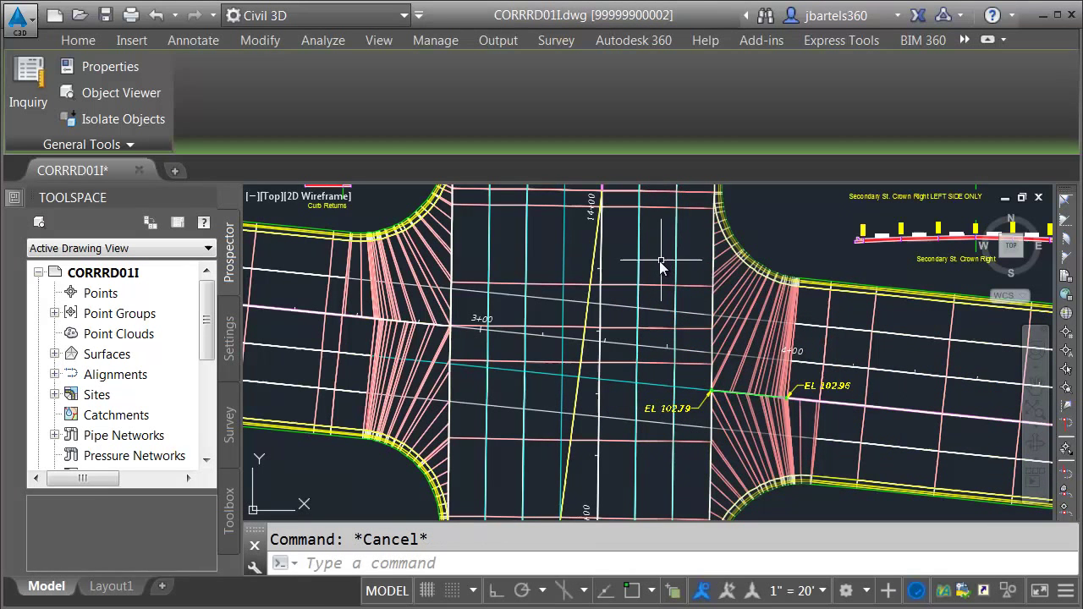
Step: Create a TIN surface named Overall Composite with the Triangles 1-1 Existing [Green] style
click(78, 41)
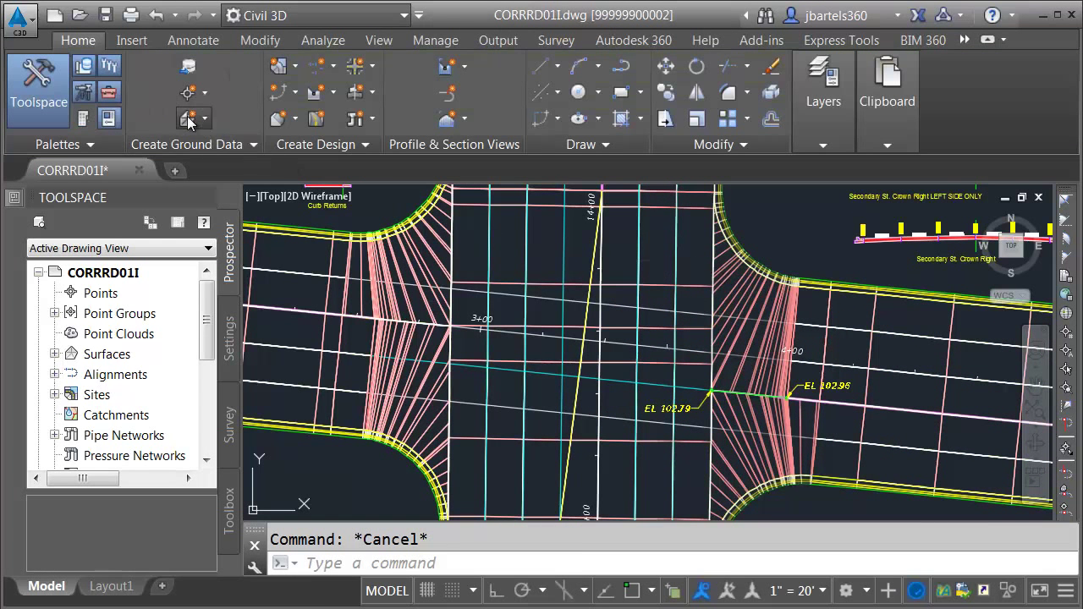
click(188, 119)
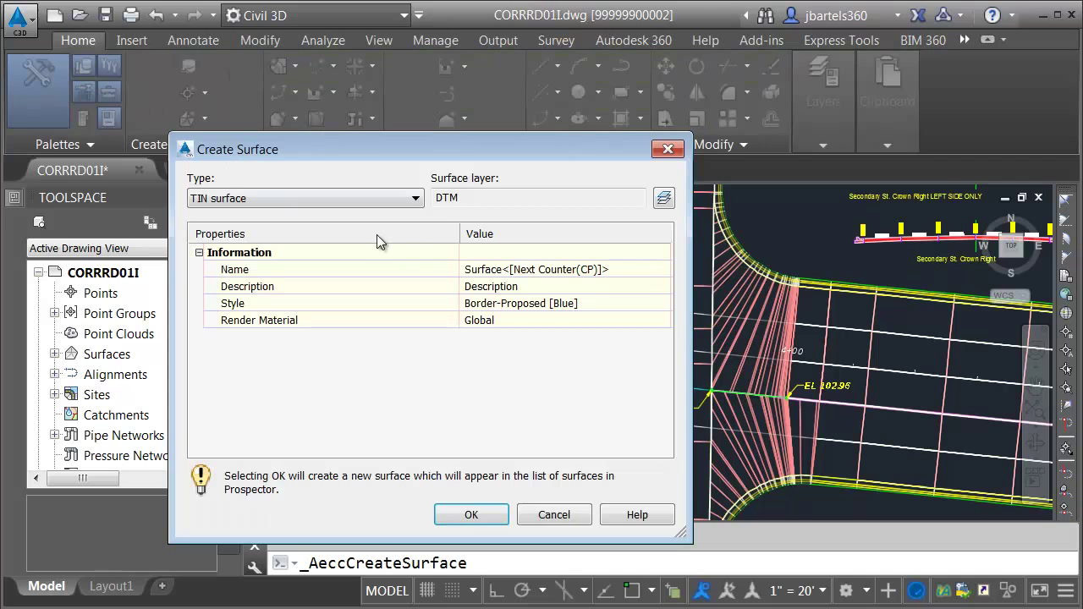
text(Overall Composite)
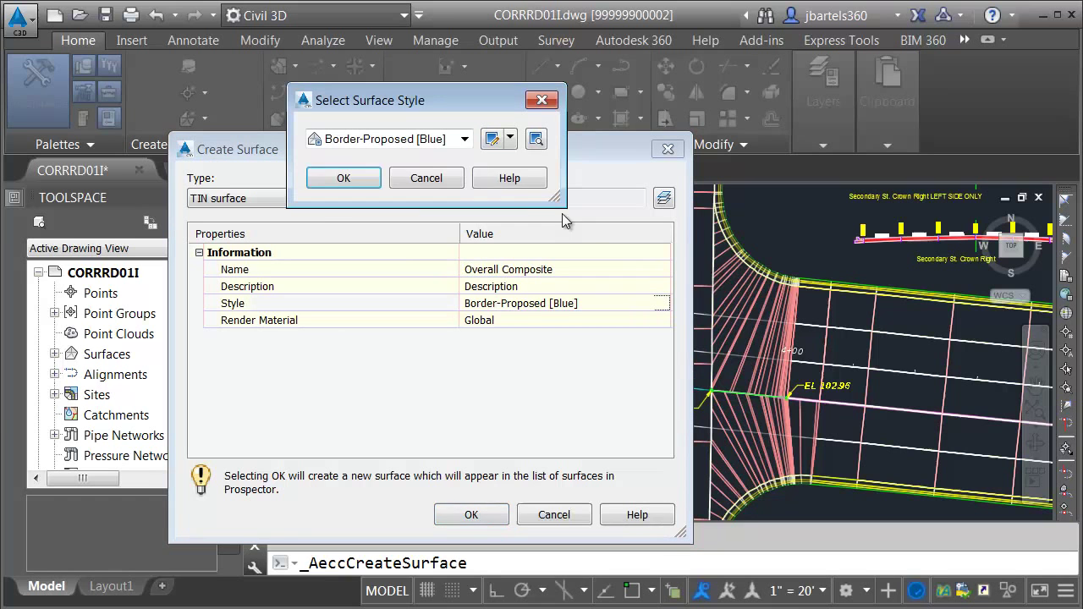
click(464, 139)
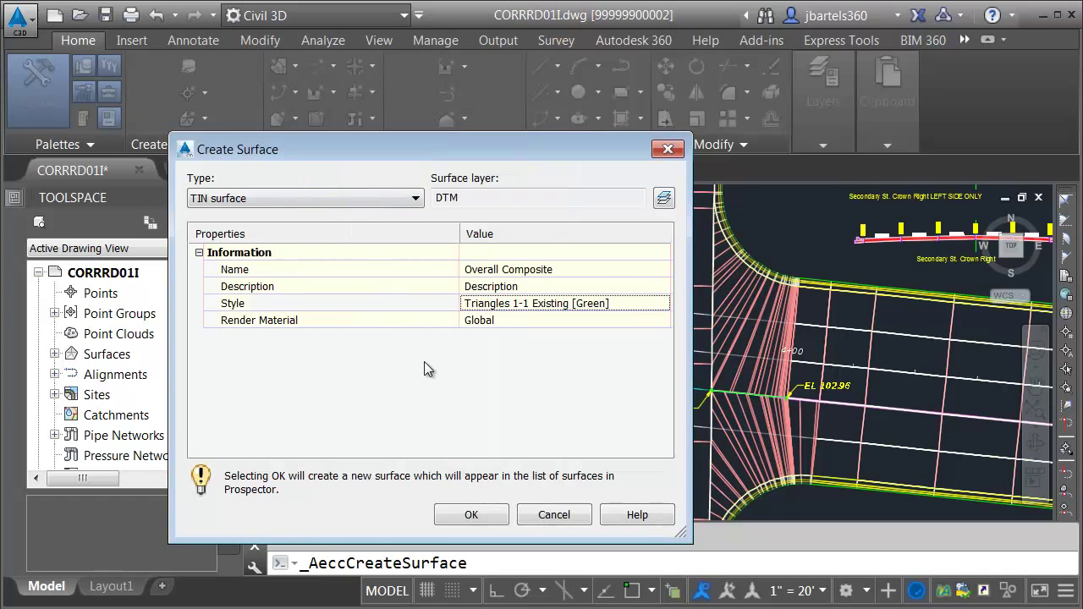
click(471, 515)
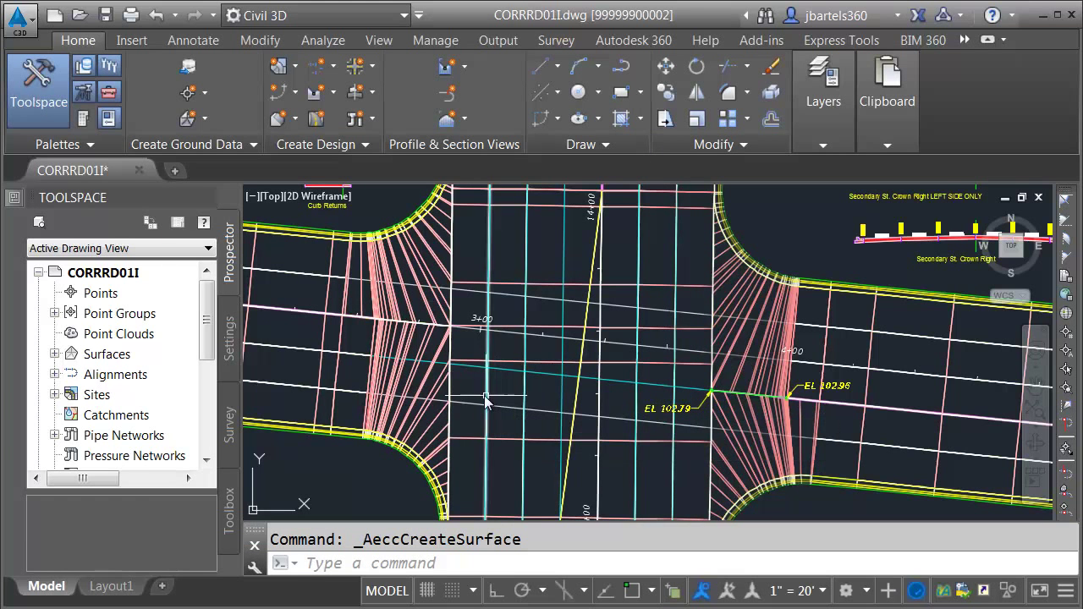
mouse_move(255, 307)
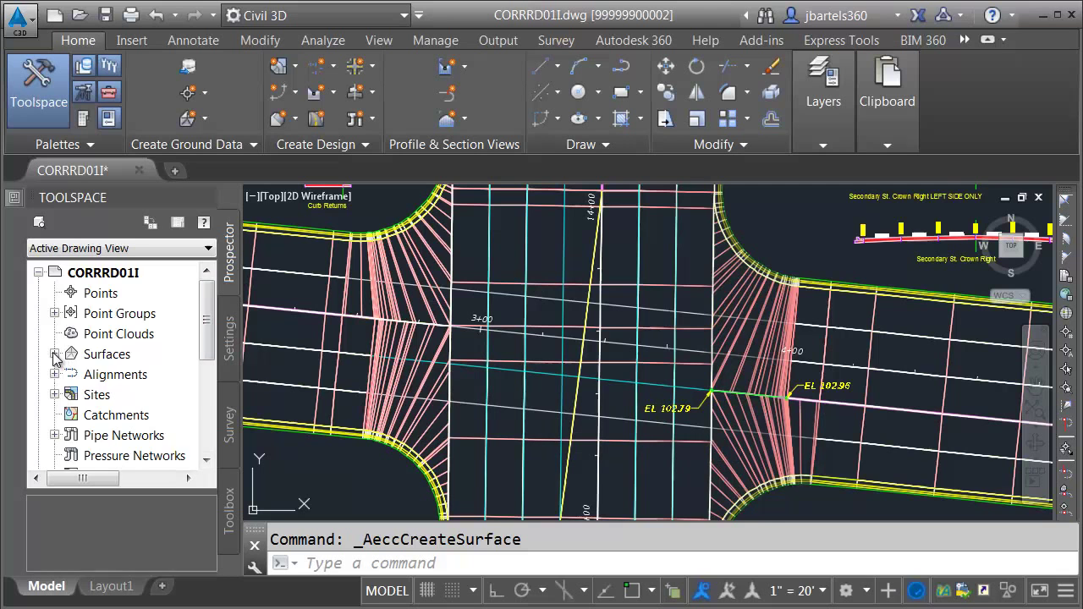
Step: Start a Paste Surface edit on the Overall Composite definition in Prospector
click(54, 353)
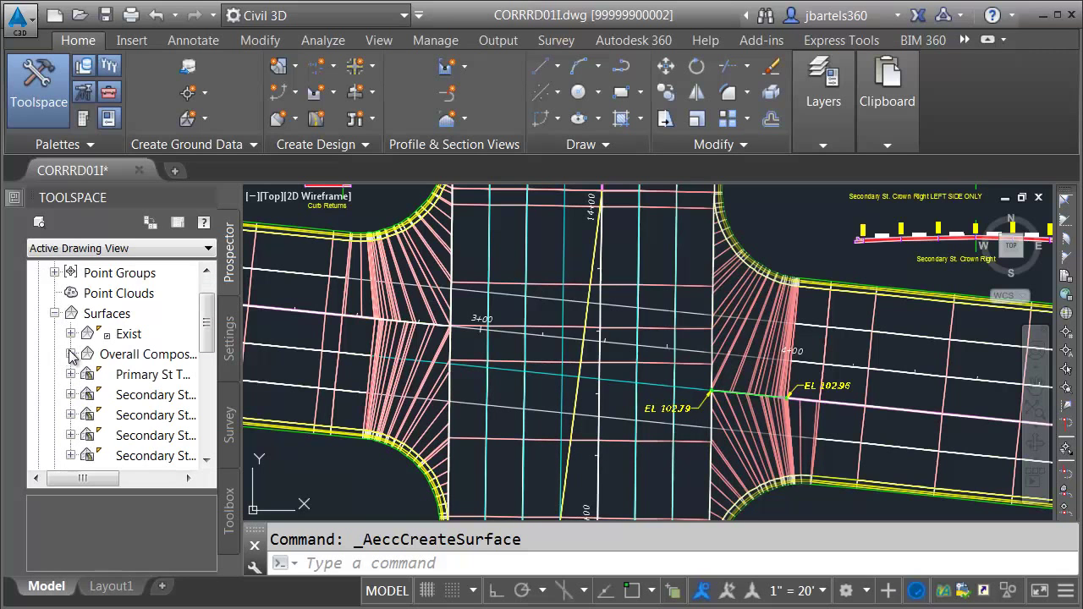
click(71, 354)
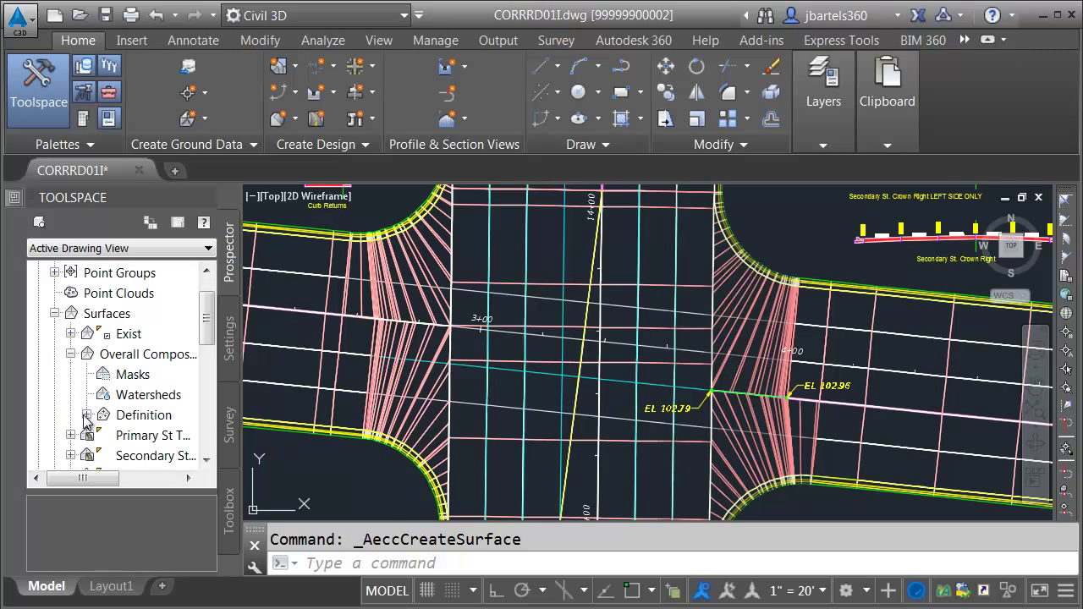
click(85, 414)
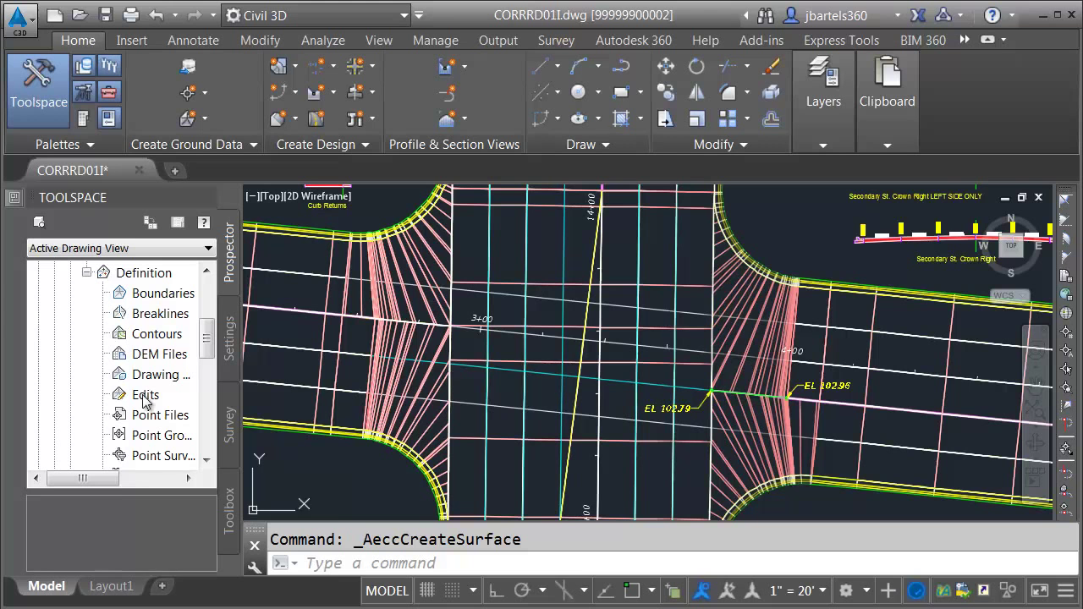
right_click(146, 394)
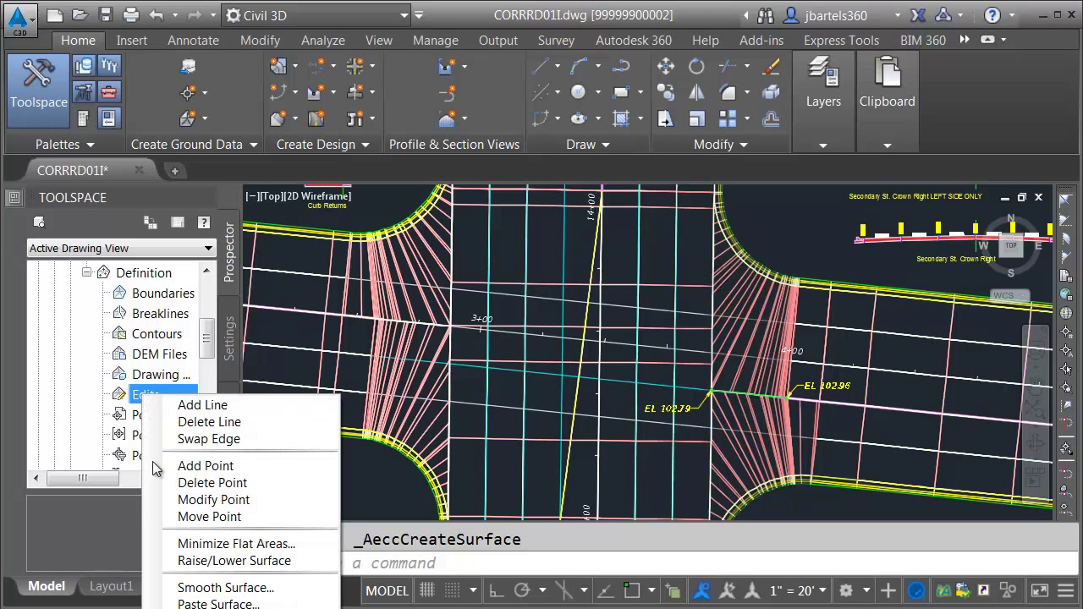
click(216, 602)
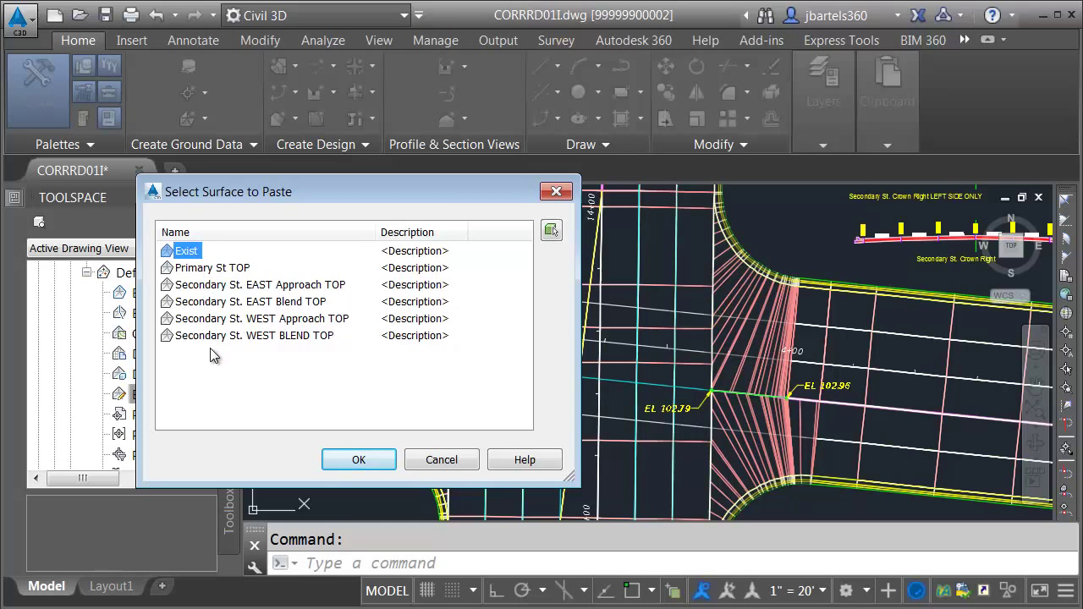
Step: Paste the primary street and four secondary street TOP surfaces into Overall Composite
click(213, 268)
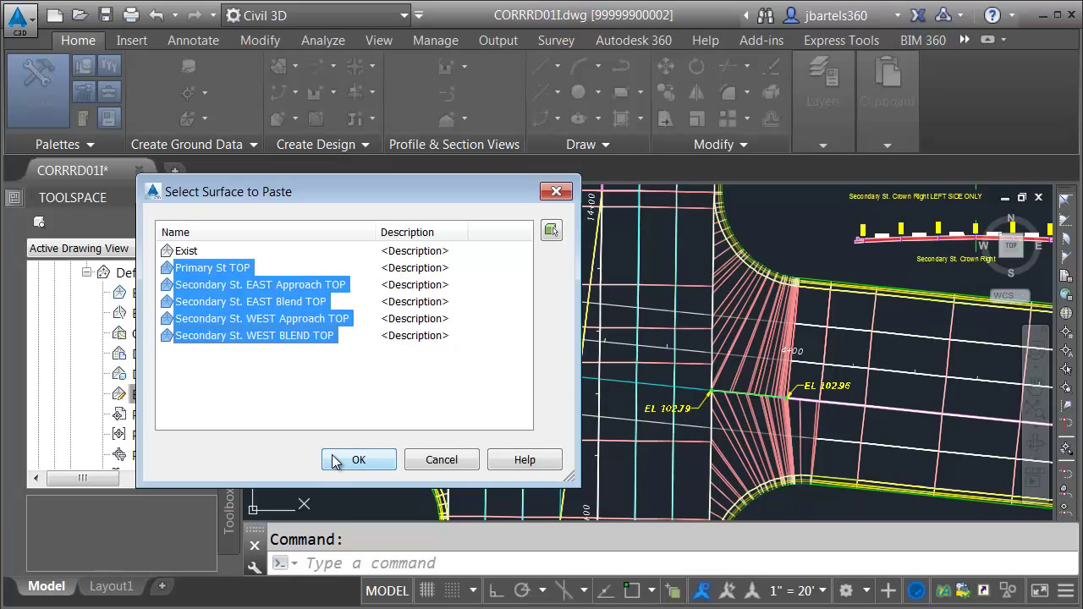
click(359, 460)
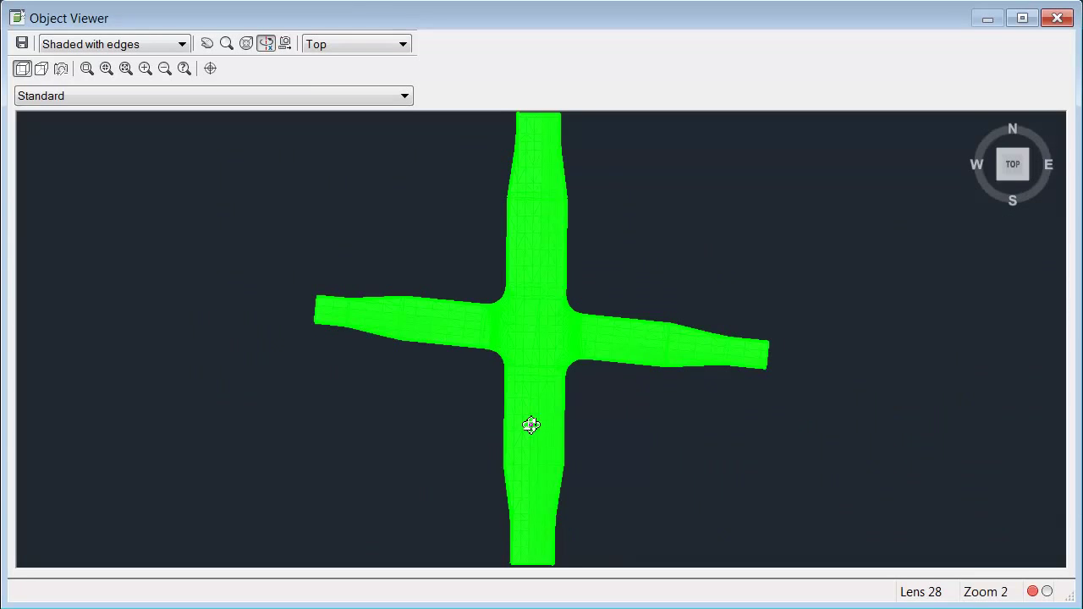
drag(531, 427, 532, 335)
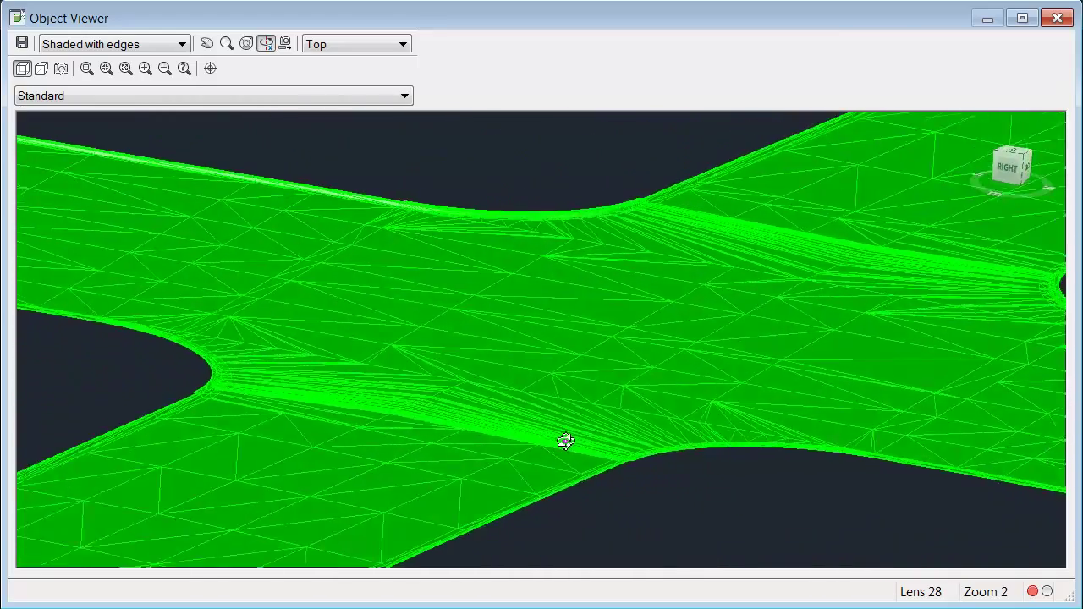
drag(566, 440, 663, 417)
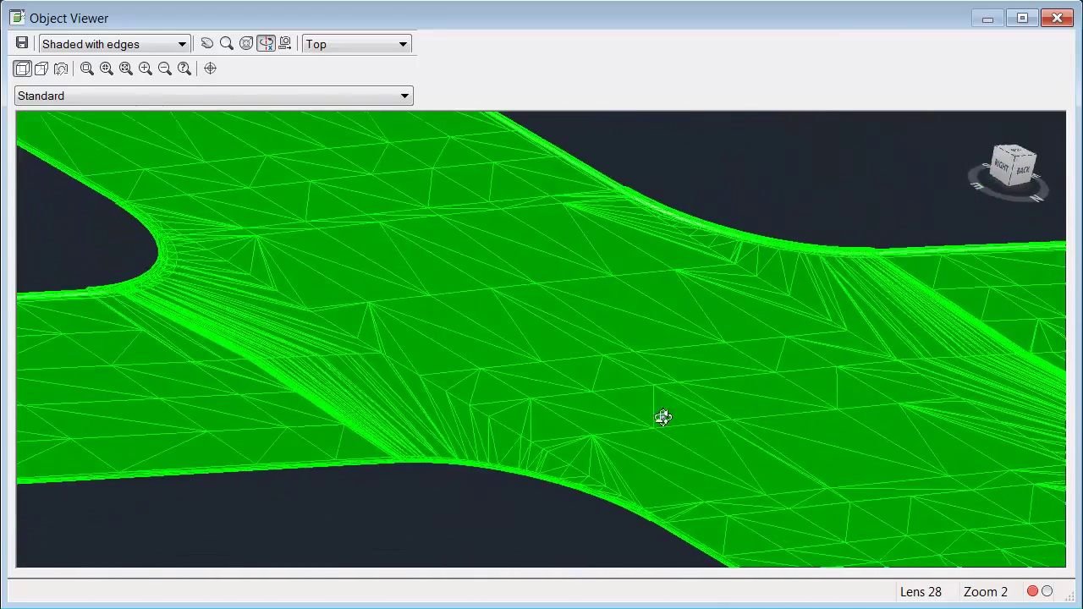
drag(664, 417, 539, 389)
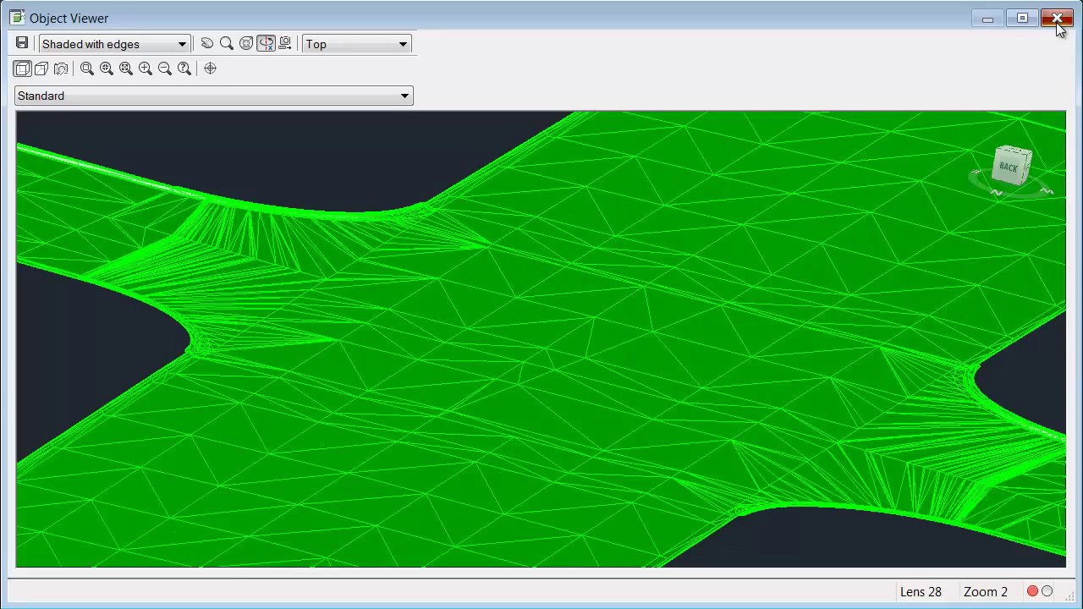
click(1056, 17)
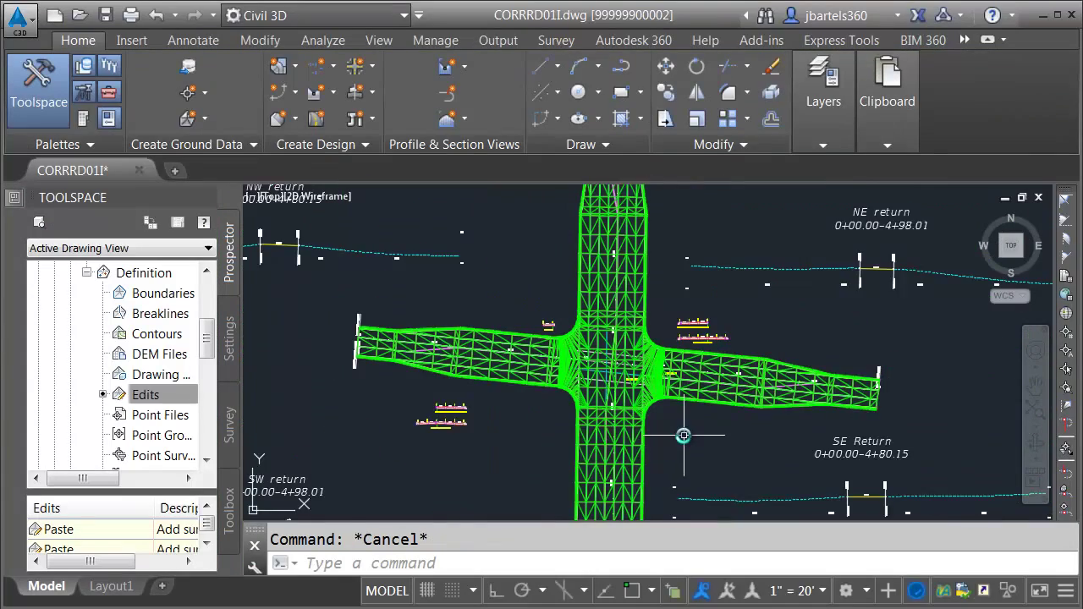